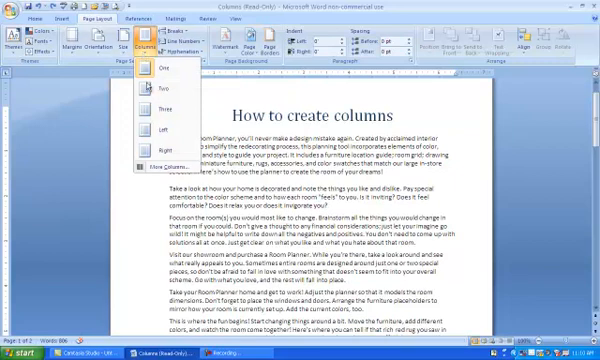
pyautogui.moveTo(164, 104)
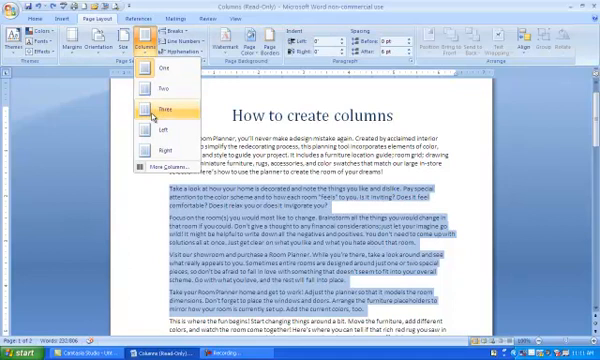
# Lay out the selected middle paragraphs in a two-column preset, leaving the rest single-column
pyautogui.click(160, 104)
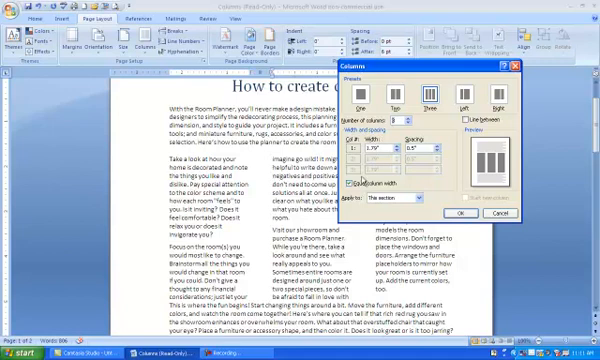
# Apply custom column width and spacing so the section flows in three columns
pyautogui.click(348, 184)
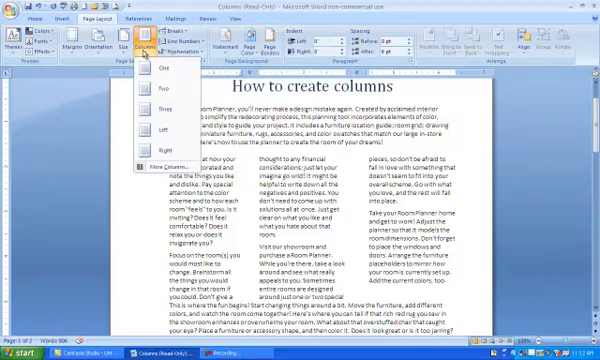
pyautogui.moveTo(160, 152)
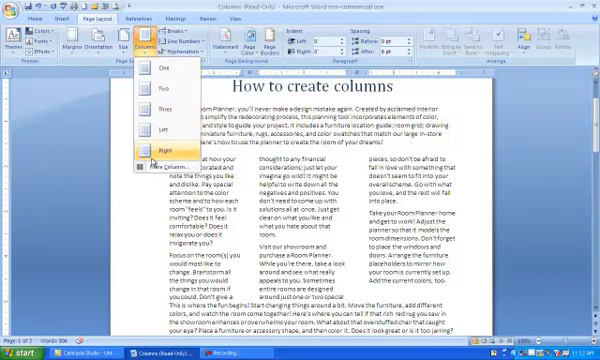